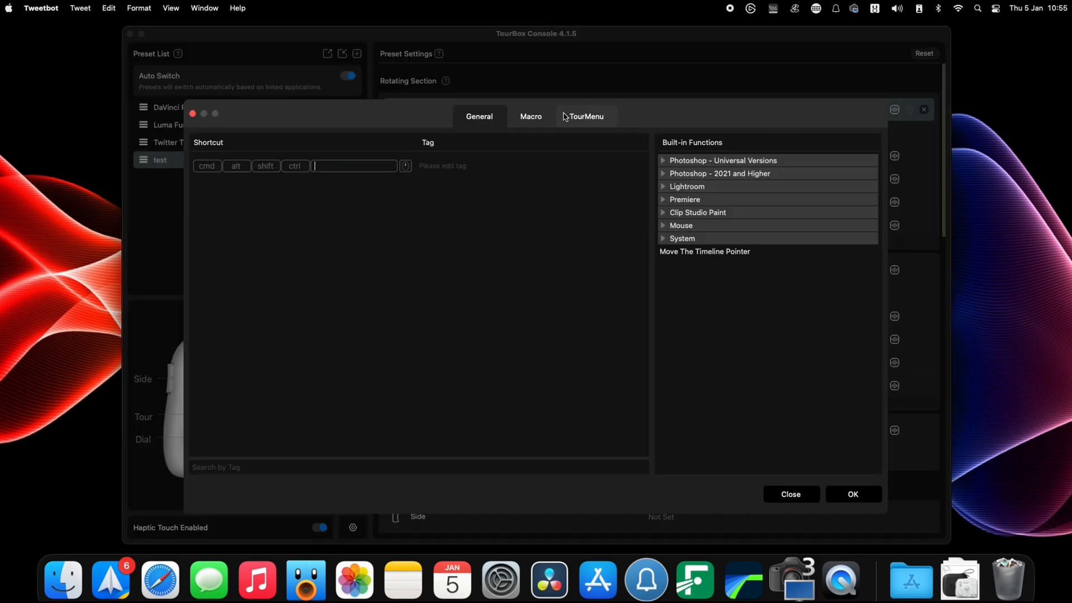
Create the test preset's first macro and name it 'test macro'.
{"action": "left_click", "coordinate": [531, 116]}
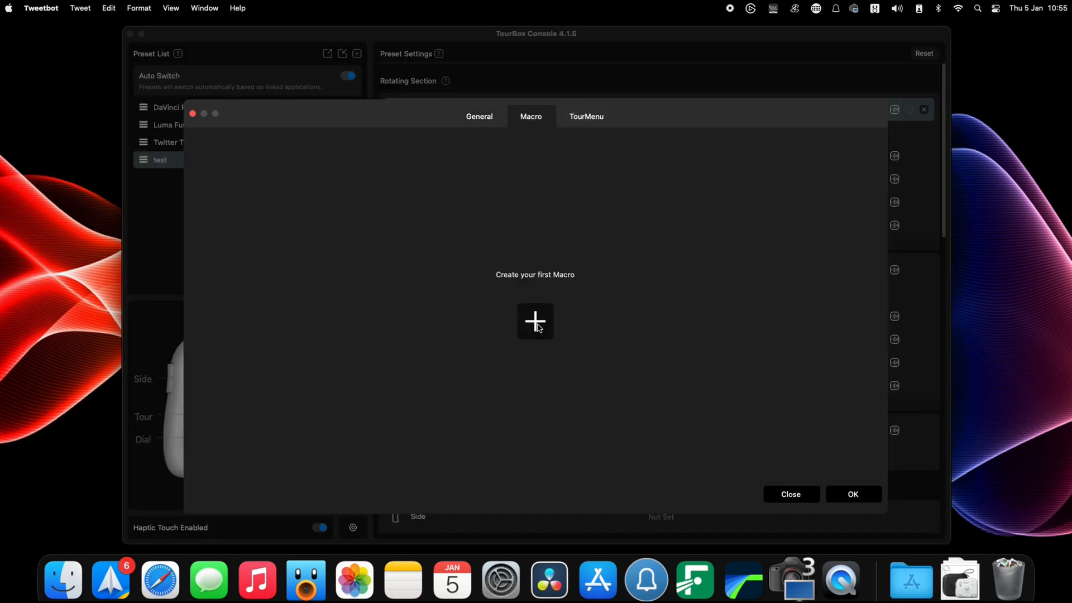
{"action": "left_click", "coordinate": [535, 321]}
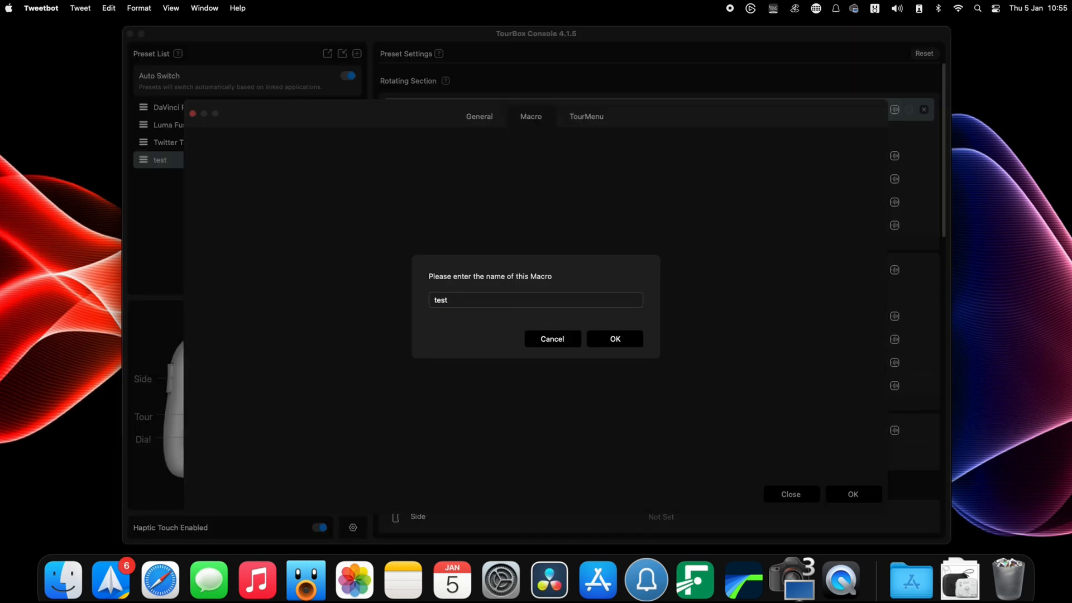
{"action": "type", "text": "macro"}
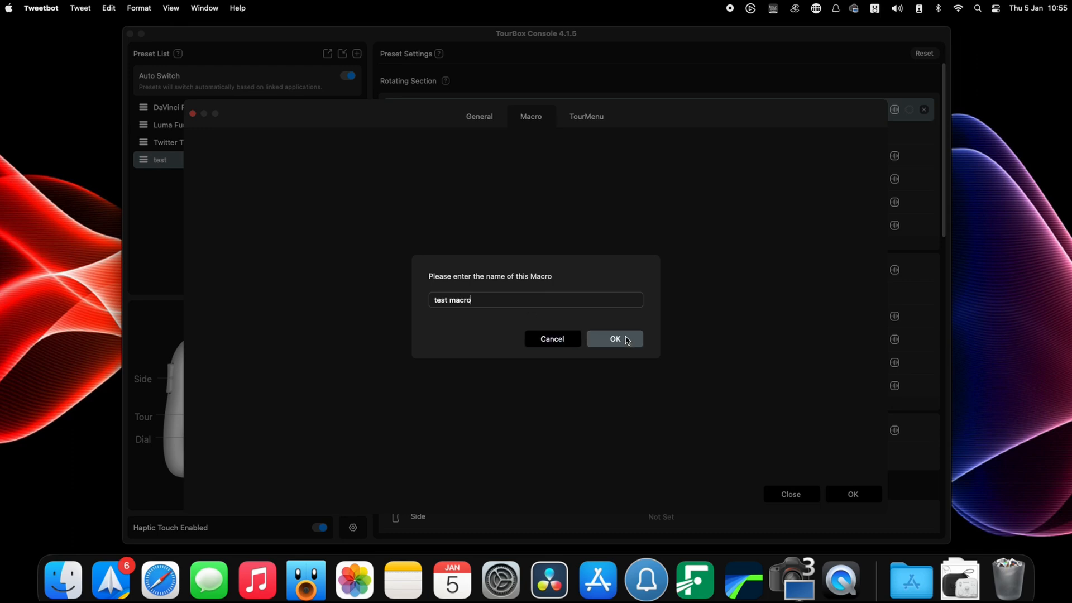
Confirm the name, then add a Shortcut action with Backspace (BS) as its key.
{"action": "left_click", "coordinate": [613, 340]}
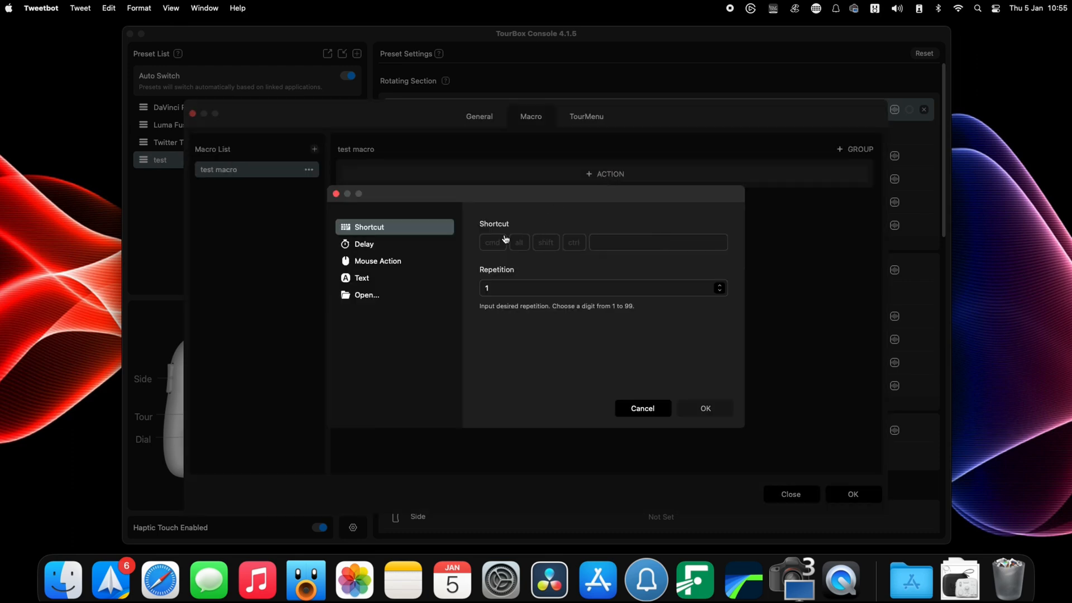
{"action": "left_click", "coordinate": [704, 409]}
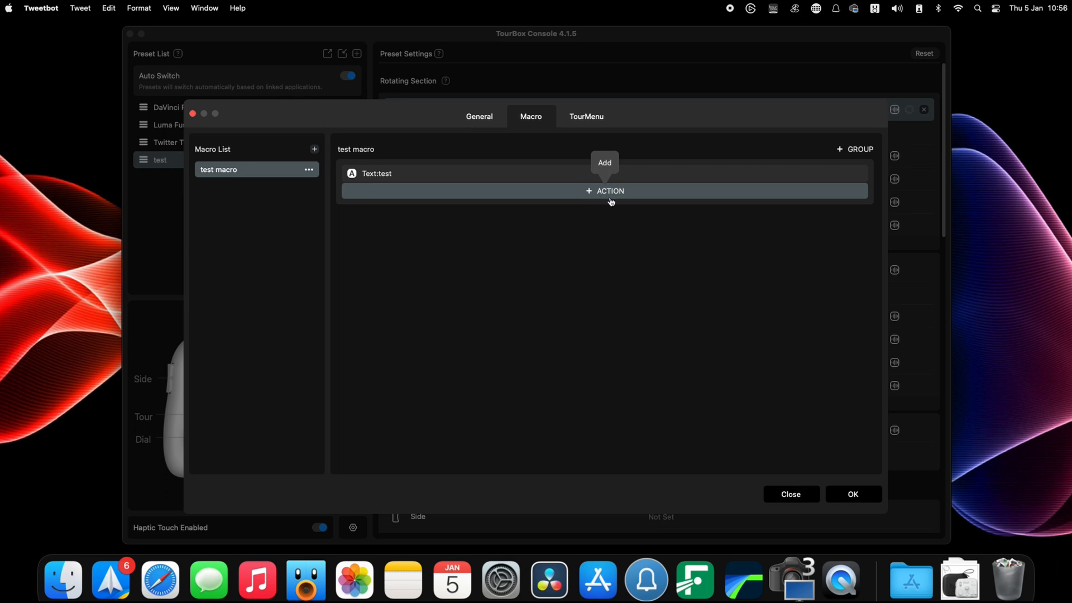
{"action": "left_click", "coordinate": [604, 191]}
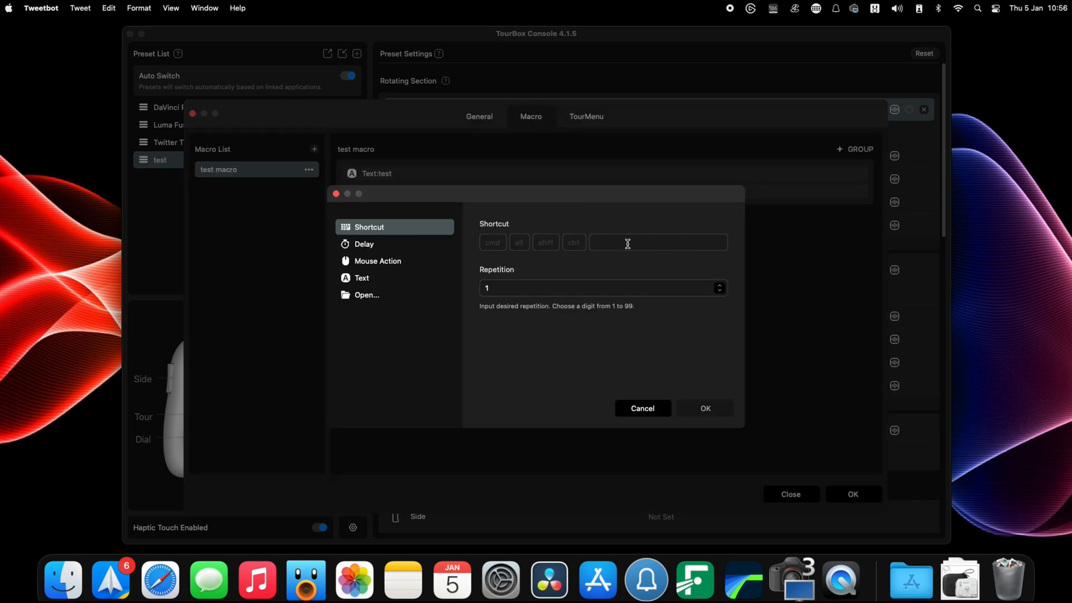
{"action": "type", "text": "2"}
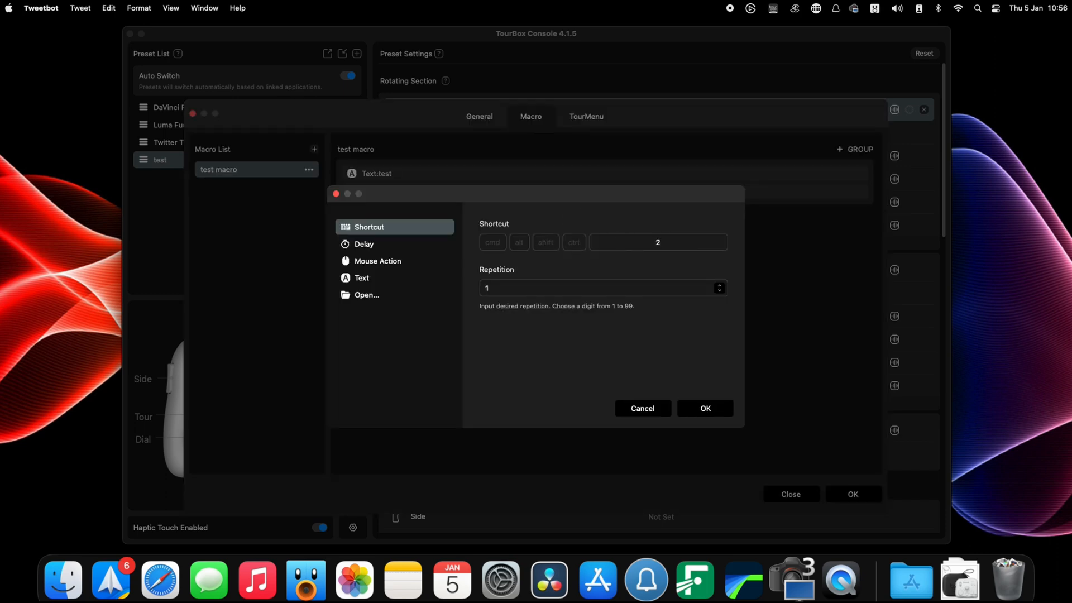
{"action": "key", "text": "backspace"}
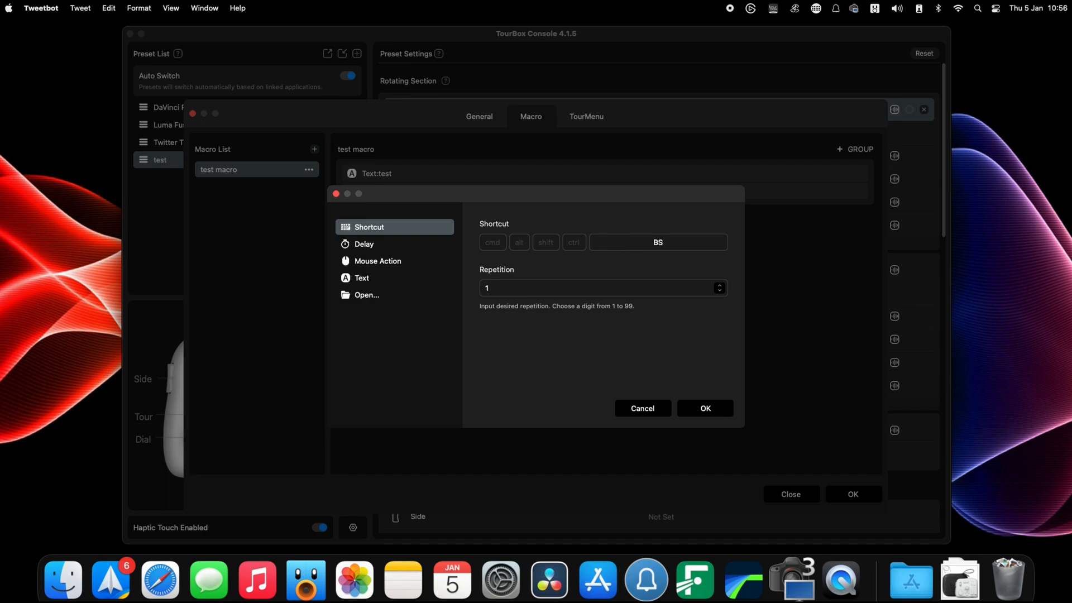